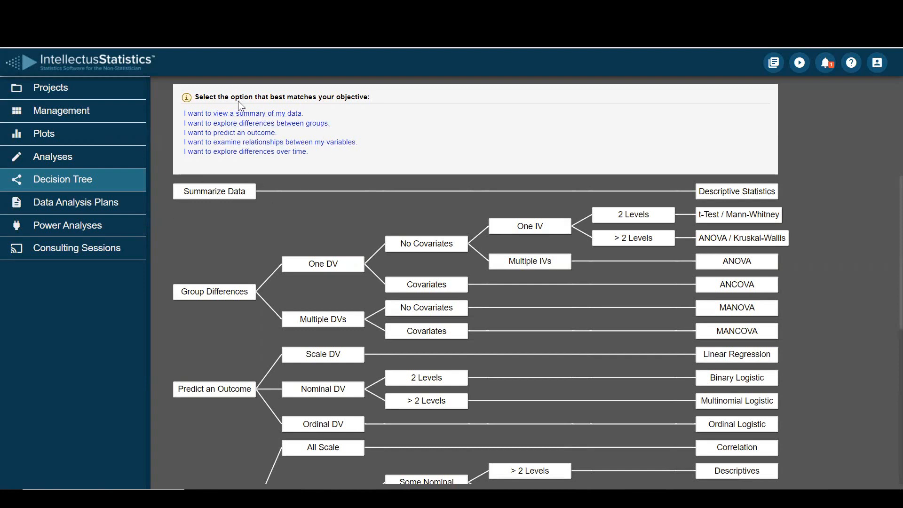
mouse_move(447, 320)
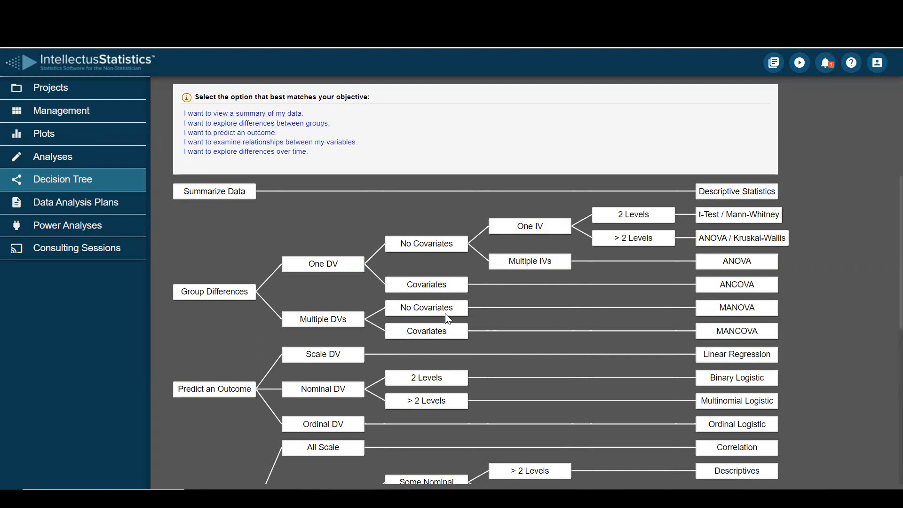
mouse_move(605, 362)
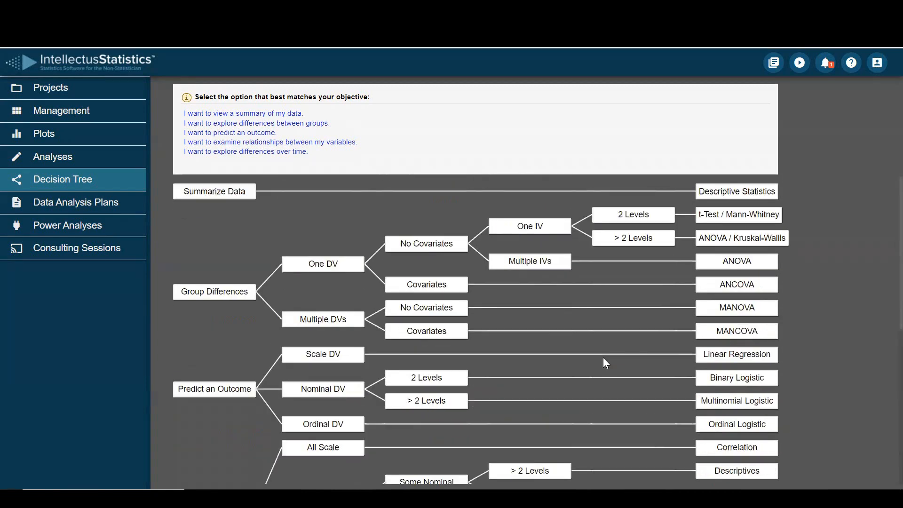
mouse_move(316, 135)
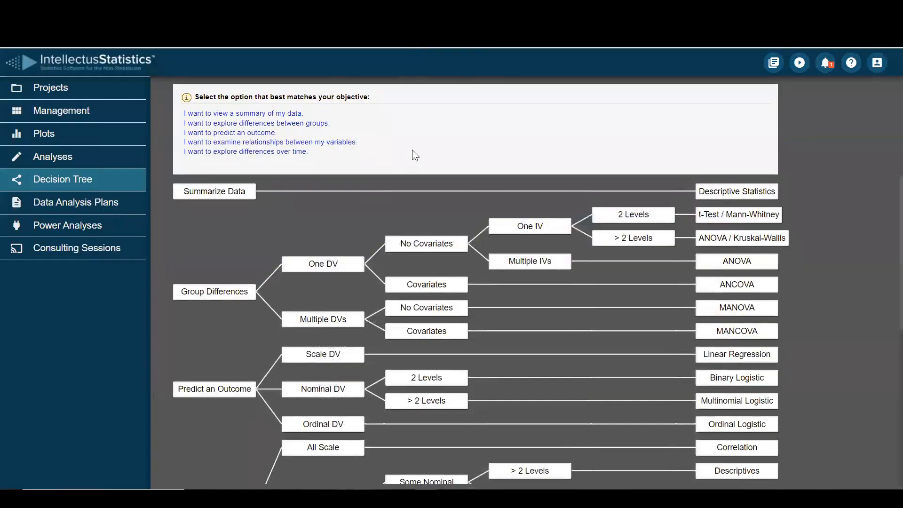
mouse_move(246, 159)
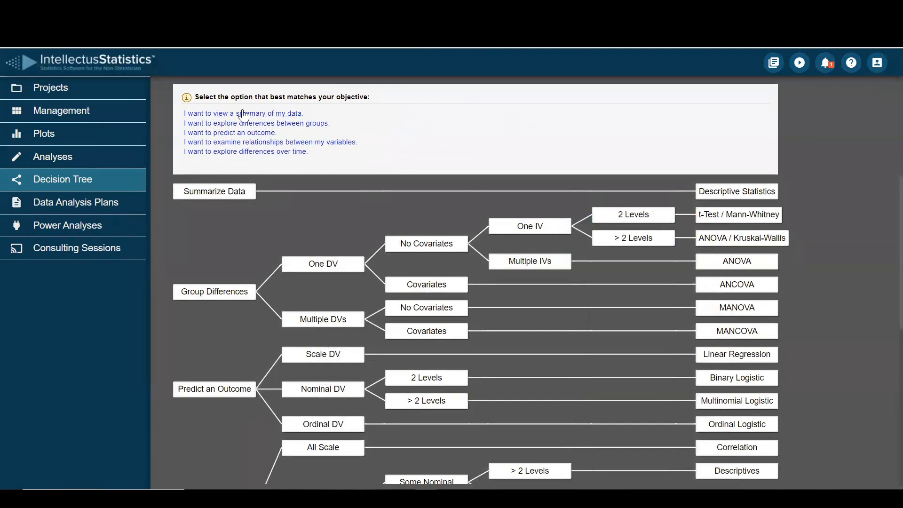
- Choose the data-summary objective, then restart the decision tree
left_click(242, 113)
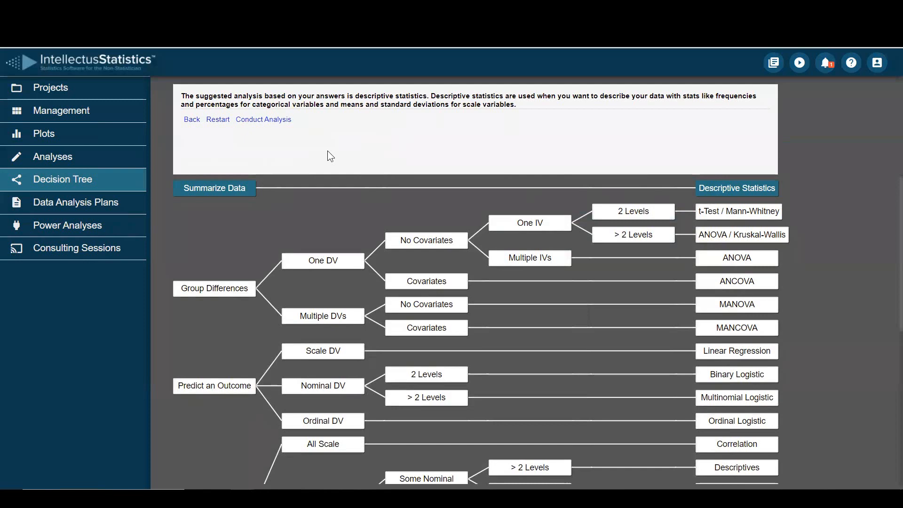
left_click(217, 119)
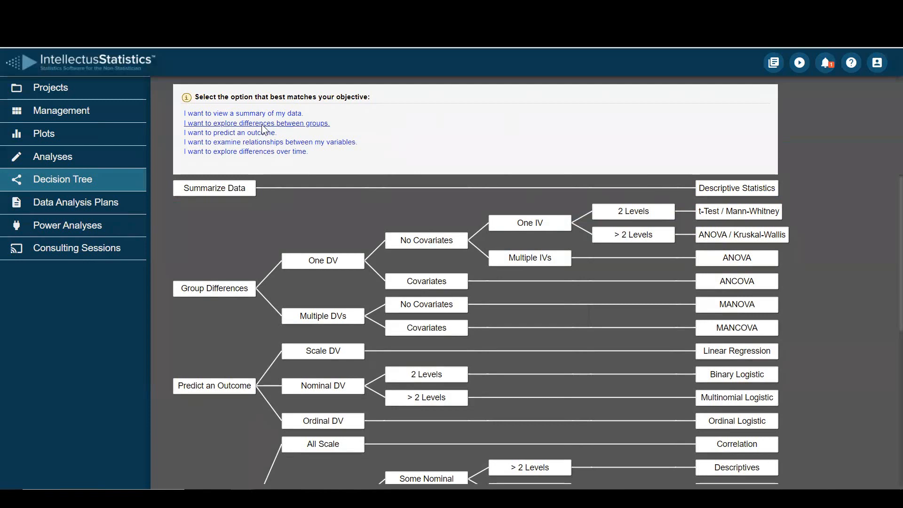
- Follow differences between groups with one DV, no covariates, one two-level IV, then restart
left_click(257, 122)
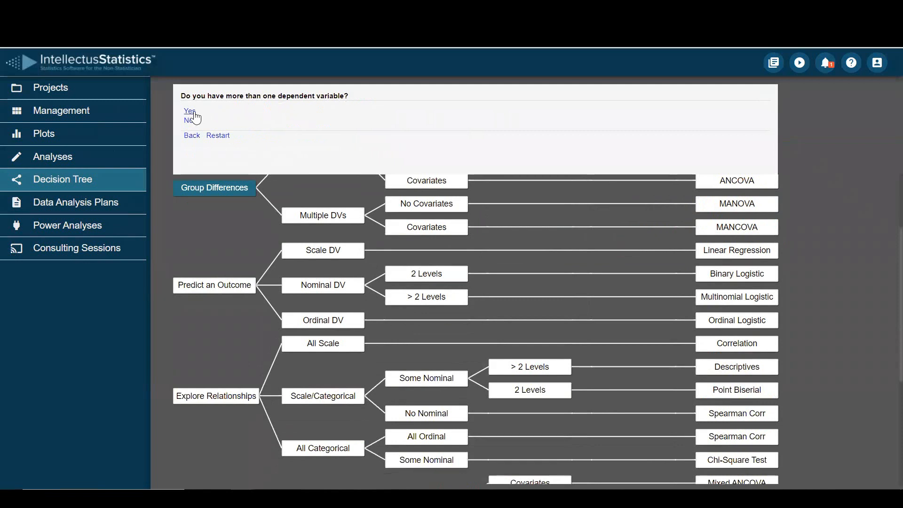
mouse_move(190, 124)
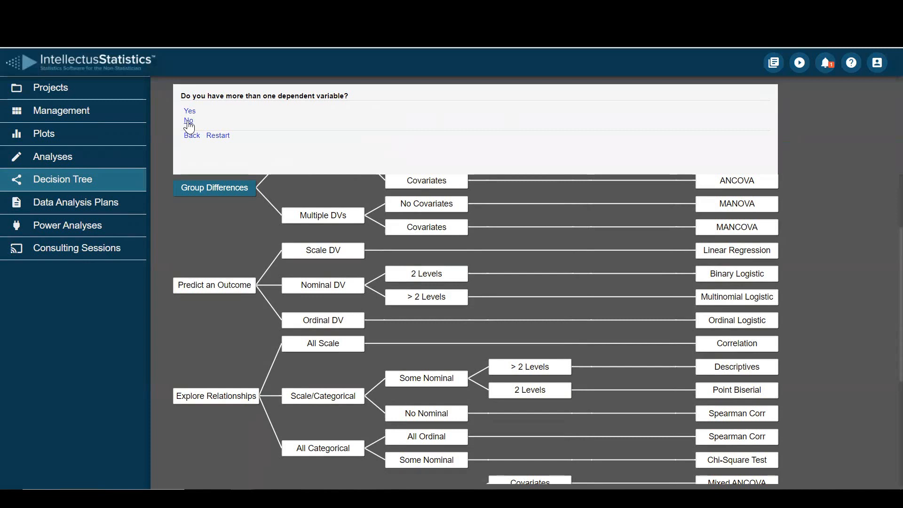
left_click(187, 121)
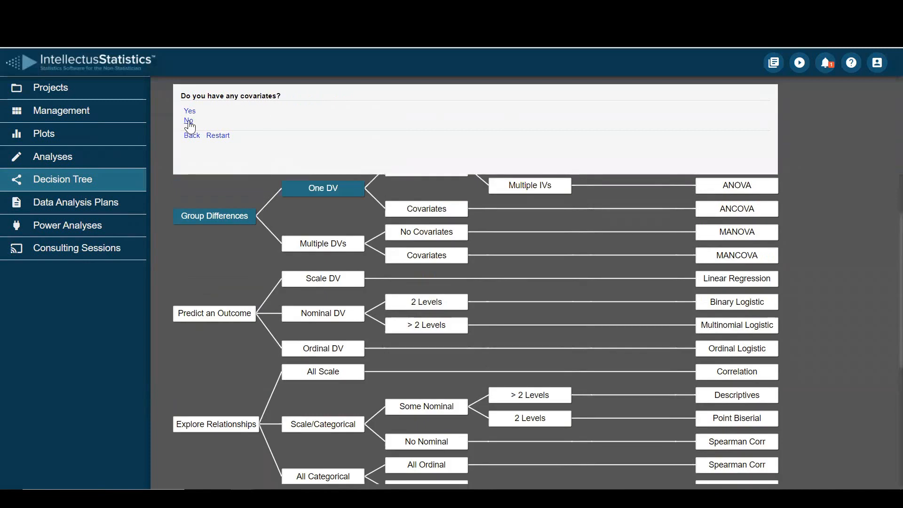
left_click(189, 120)
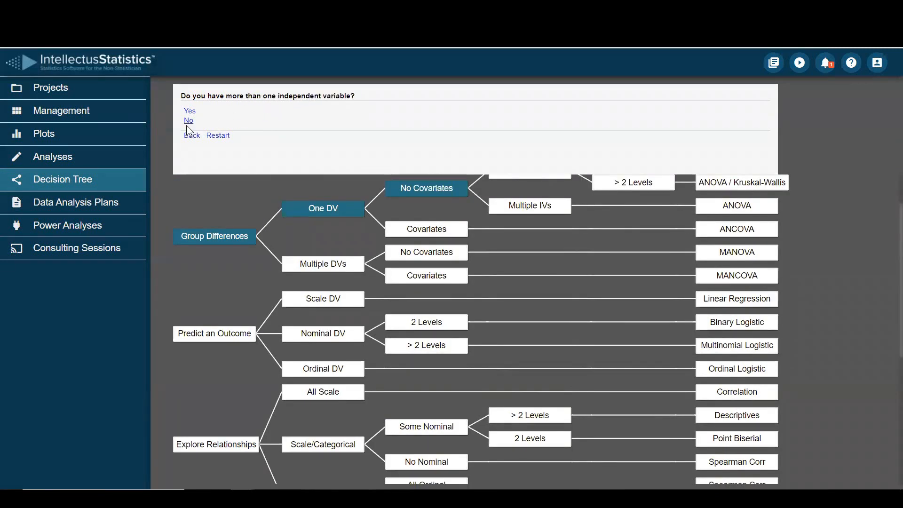
left_click(188, 121)
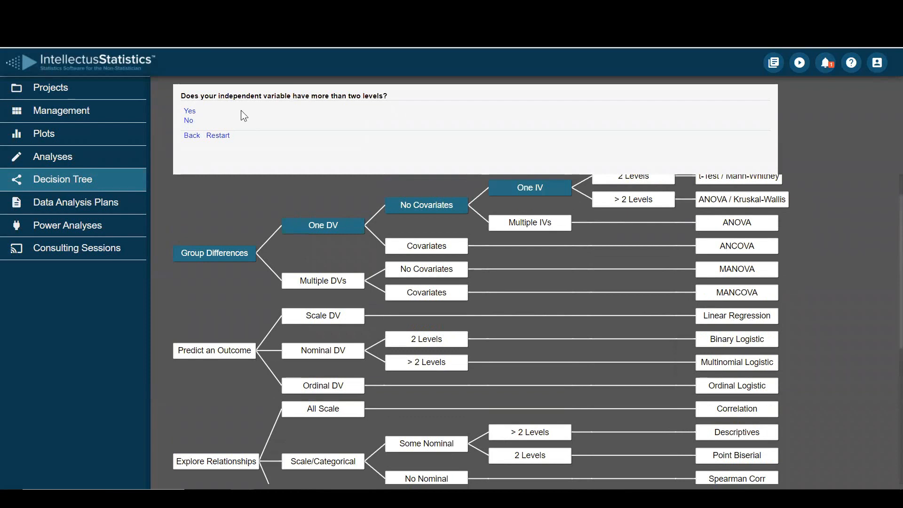
mouse_move(386, 105)
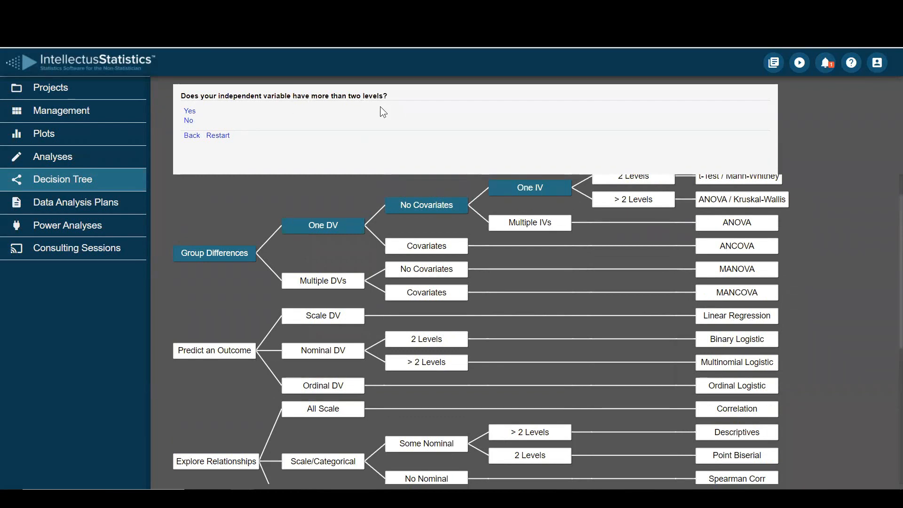
mouse_move(388, 110)
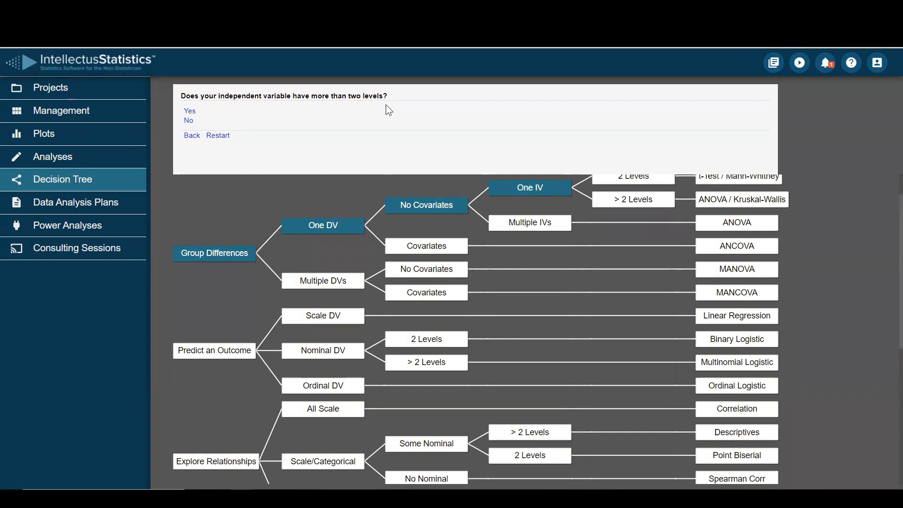
mouse_move(228, 123)
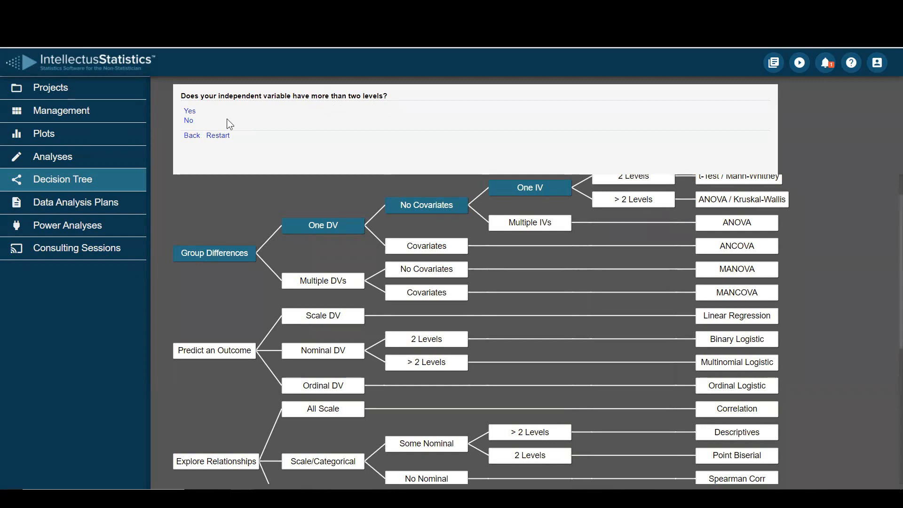
left_click(188, 120)
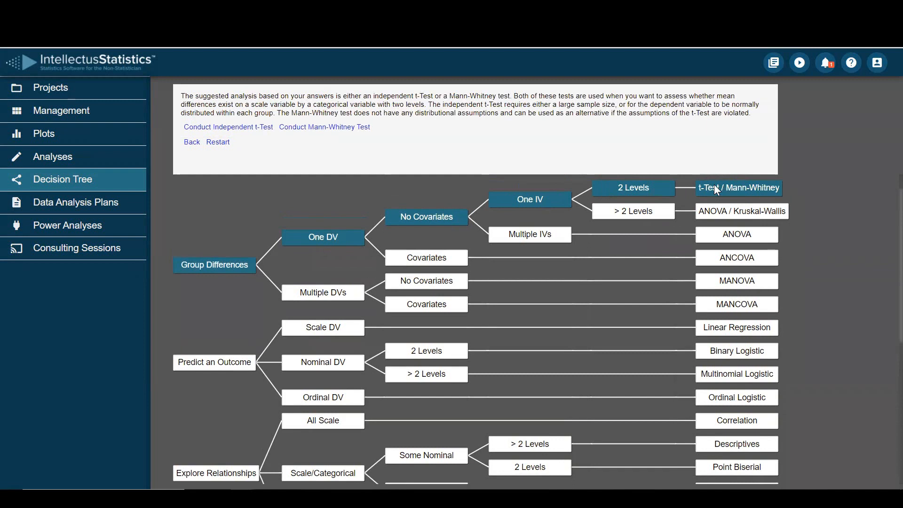
mouse_move(257, 161)
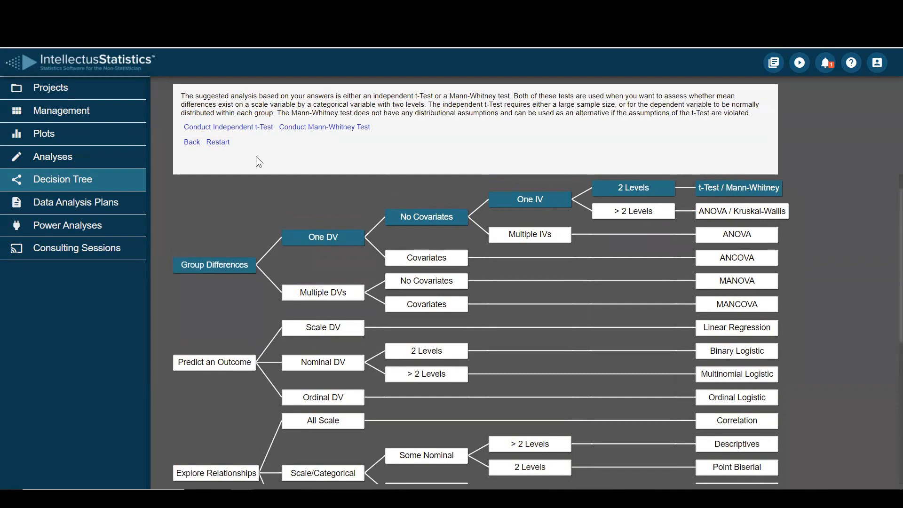
left_click(218, 141)
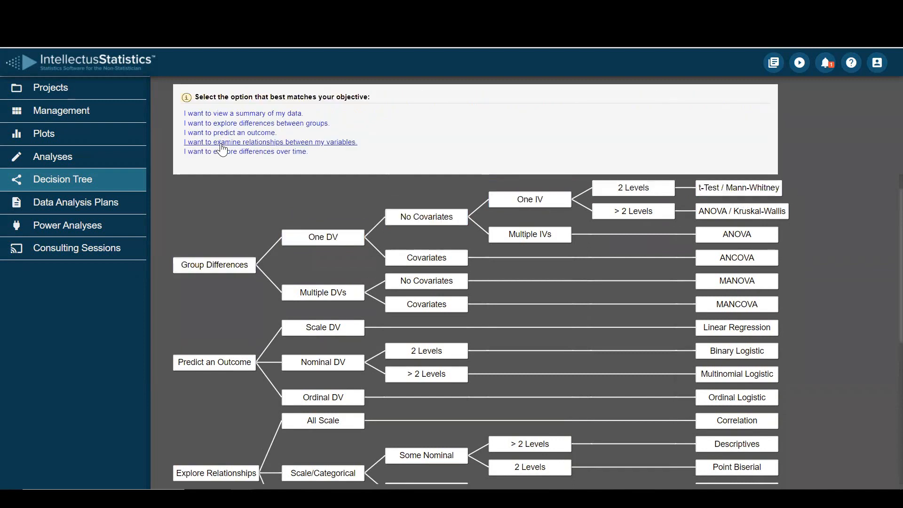
mouse_move(224, 133)
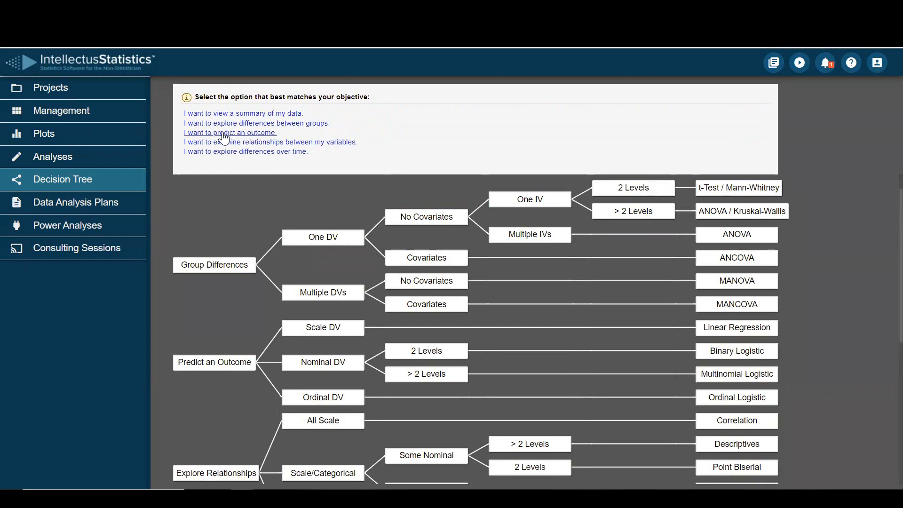
- Follow predict-an-outcome with a scale variable to linear regression, then restart
left_click(229, 132)
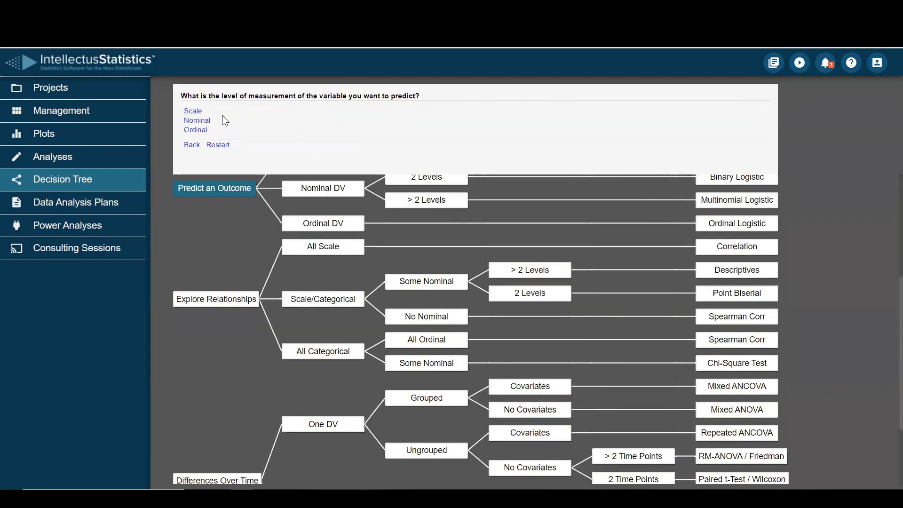
mouse_move(220, 133)
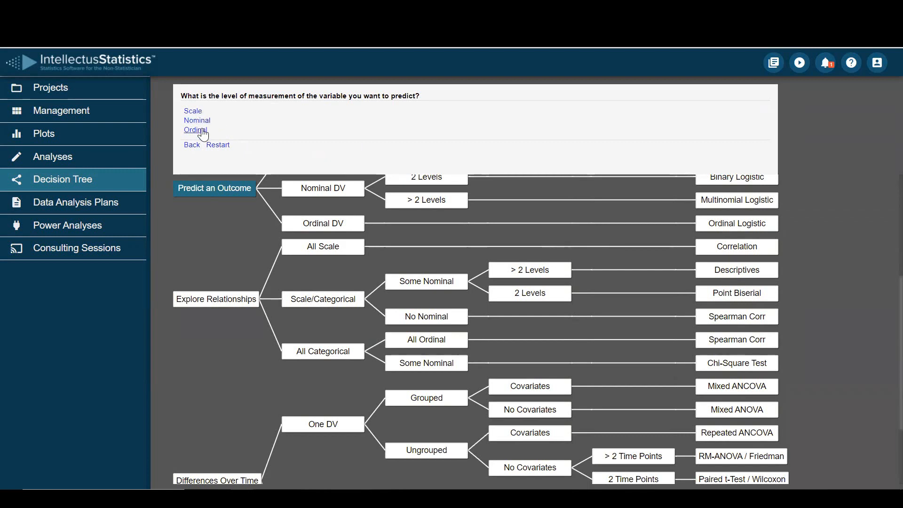
left_click(192, 111)
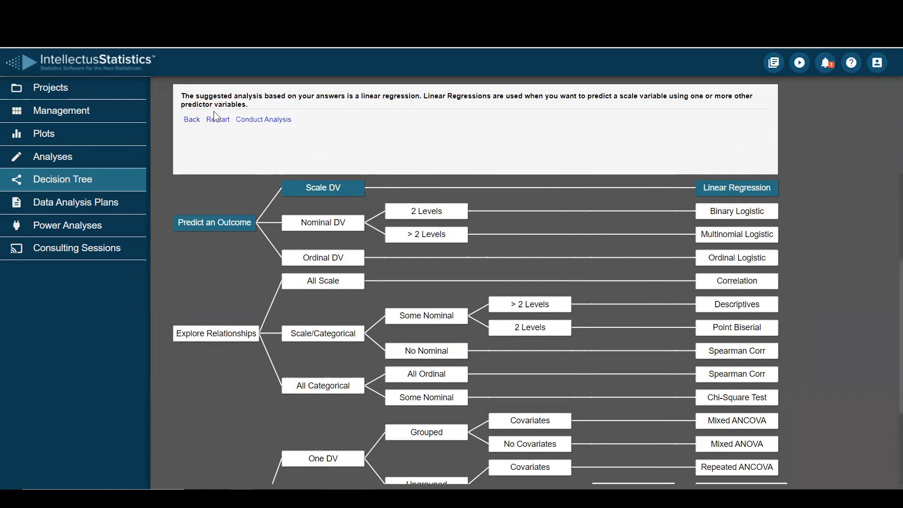
mouse_move(733, 187)
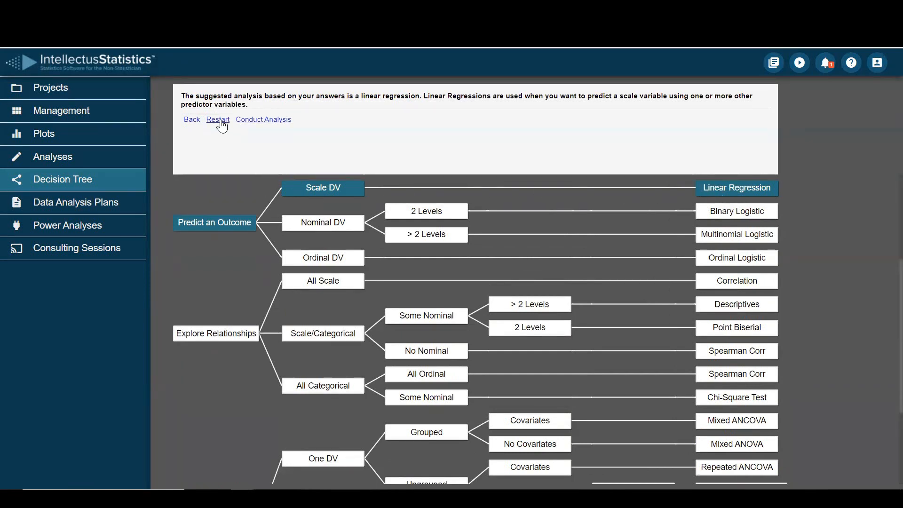
left_click(218, 120)
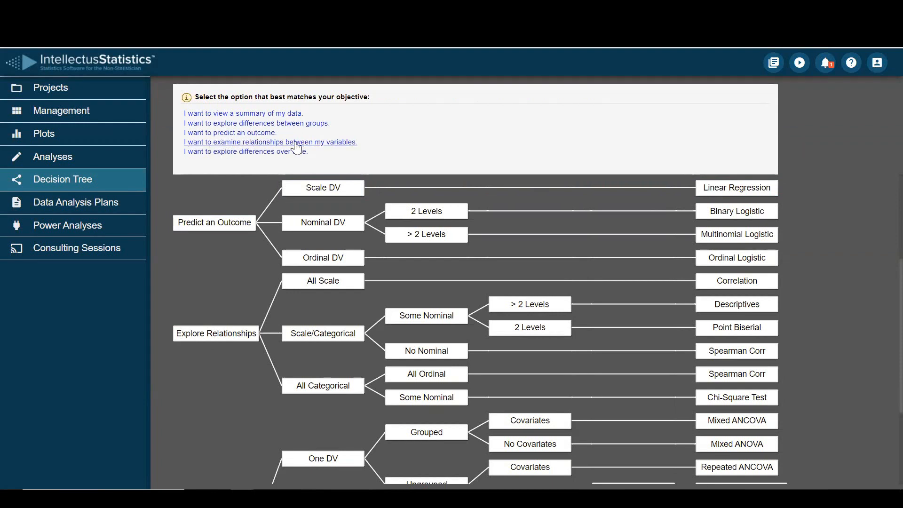
mouse_move(280, 146)
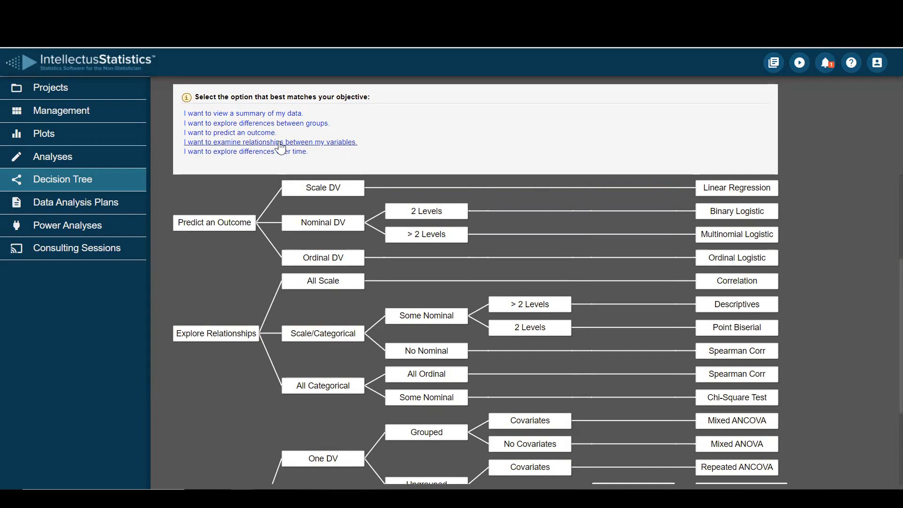
- Examine relationships with all scale variables to the Pearson/Spearman correlation suggestion, then restart
left_click(271, 142)
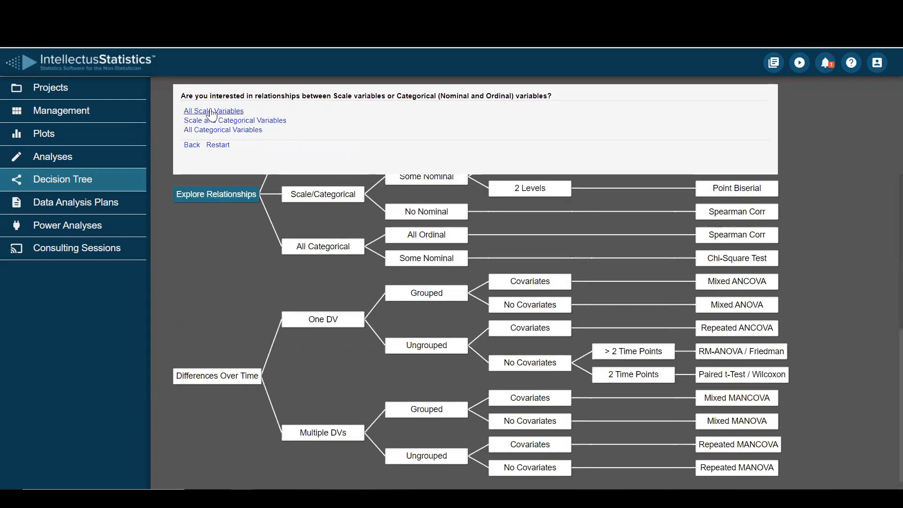
left_click(212, 111)
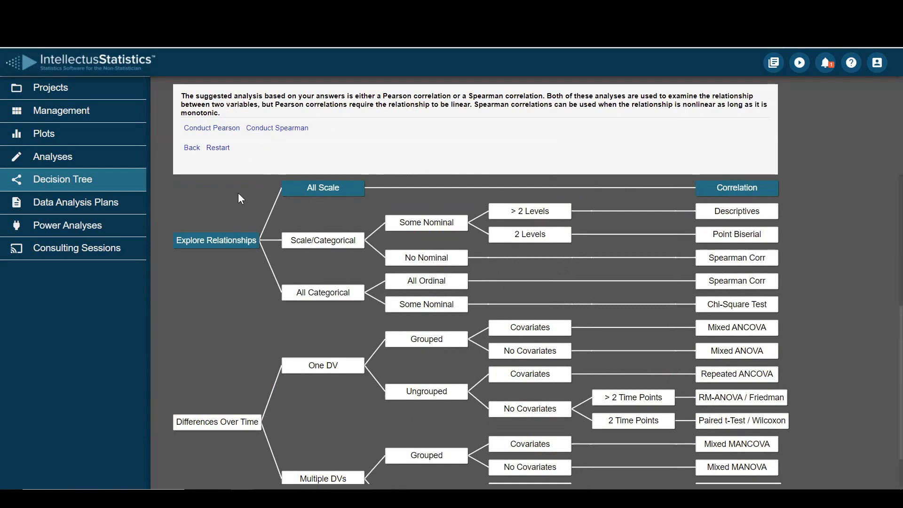
mouse_move(217, 147)
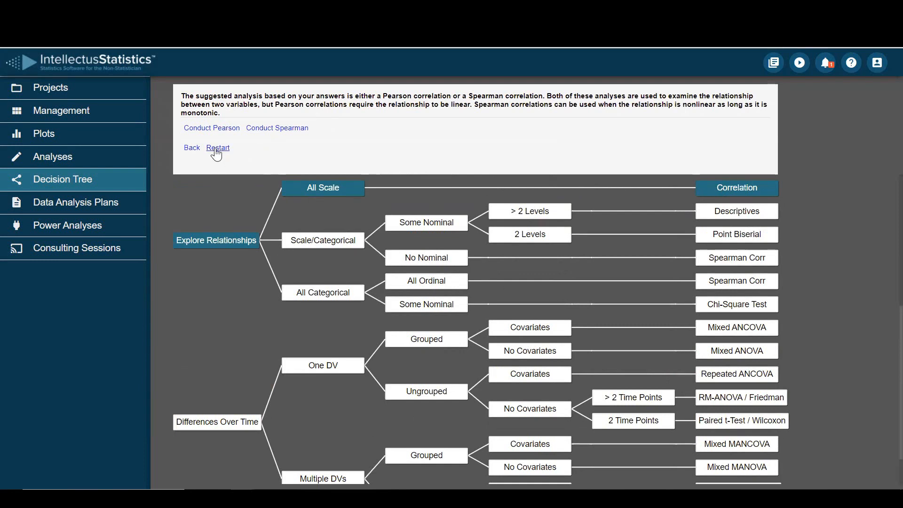
left_click(217, 147)
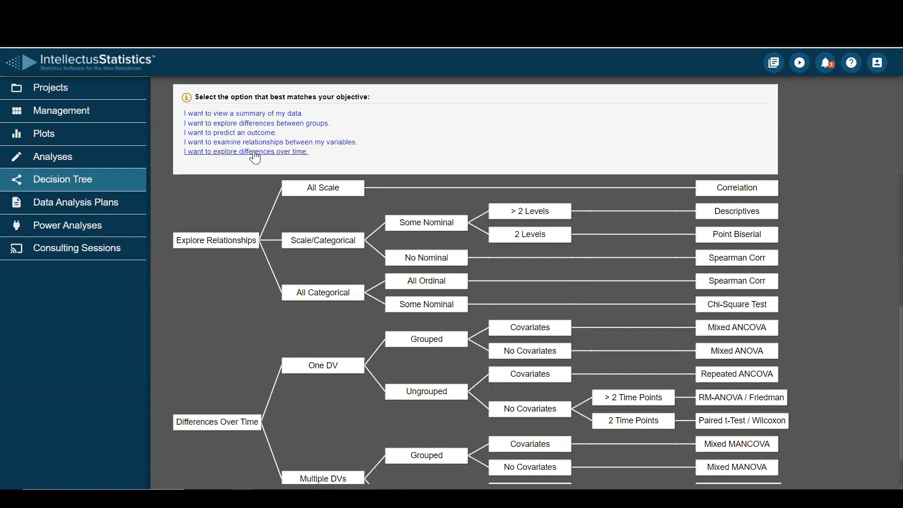
- Explore differences over time with one dependent variable, ungrouped observations and no covariates
left_click(247, 151)
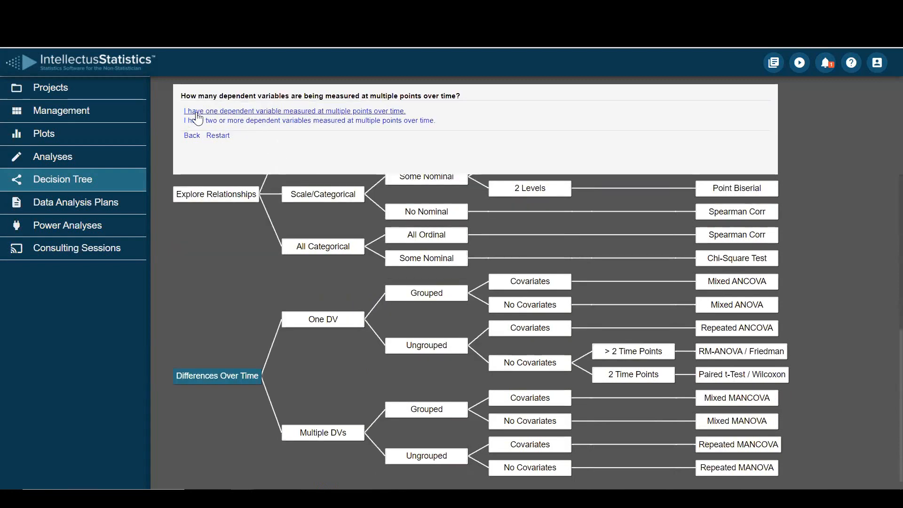
mouse_move(281, 120)
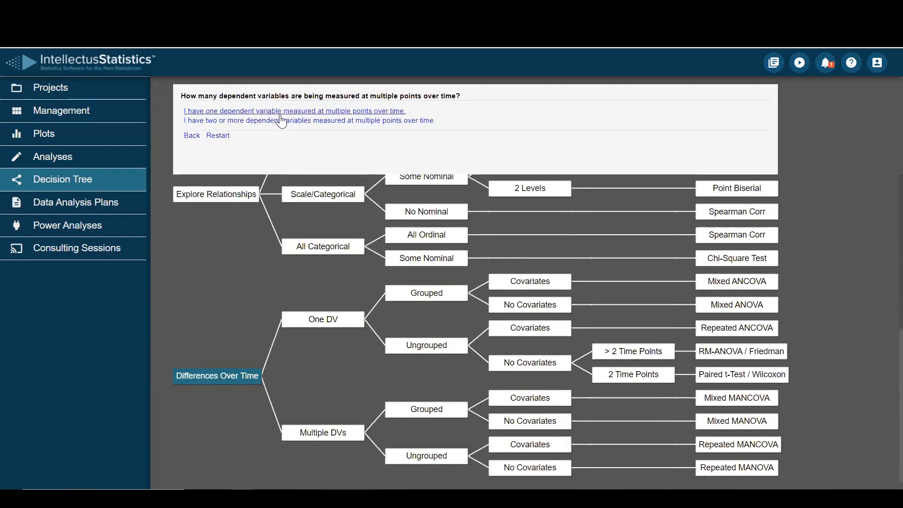
mouse_move(351, 116)
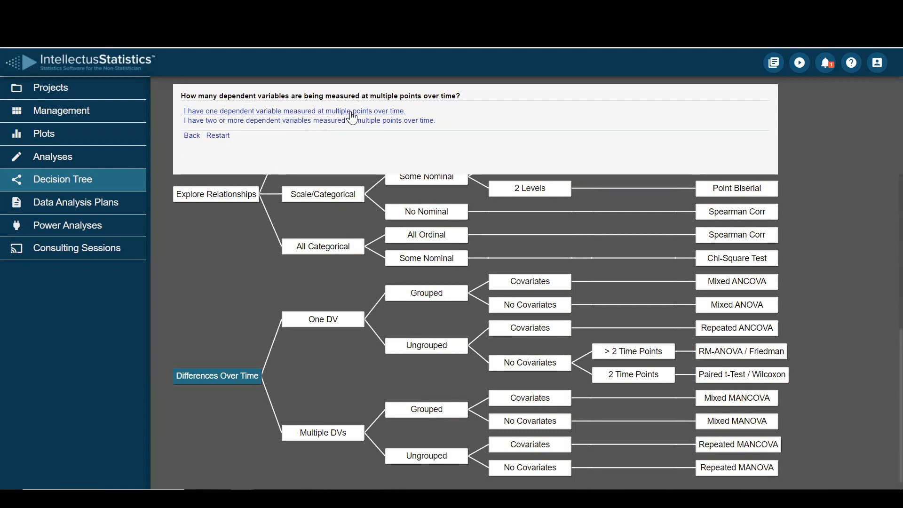
left_click(302, 111)
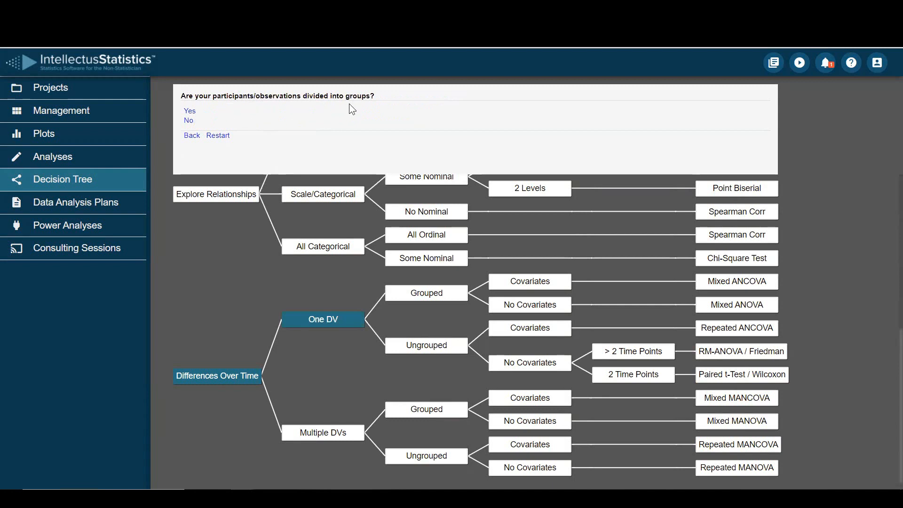
mouse_move(188, 122)
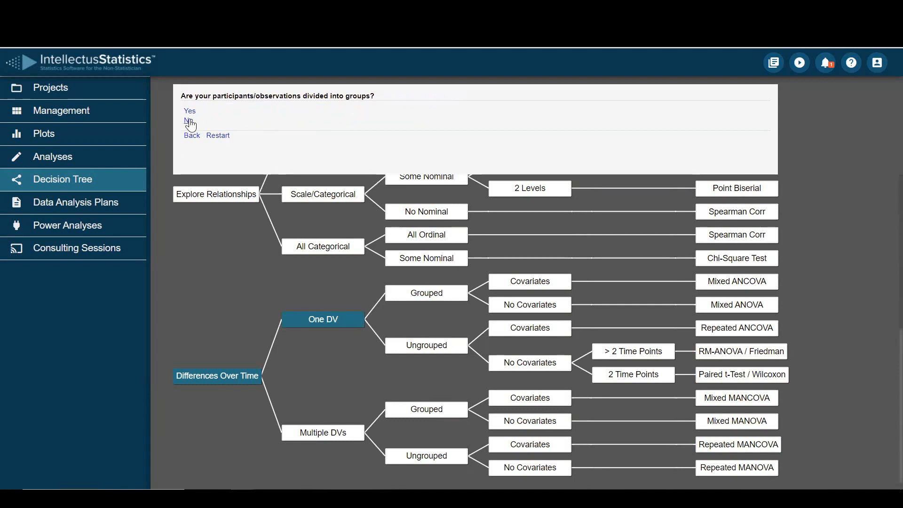
left_click(187, 121)
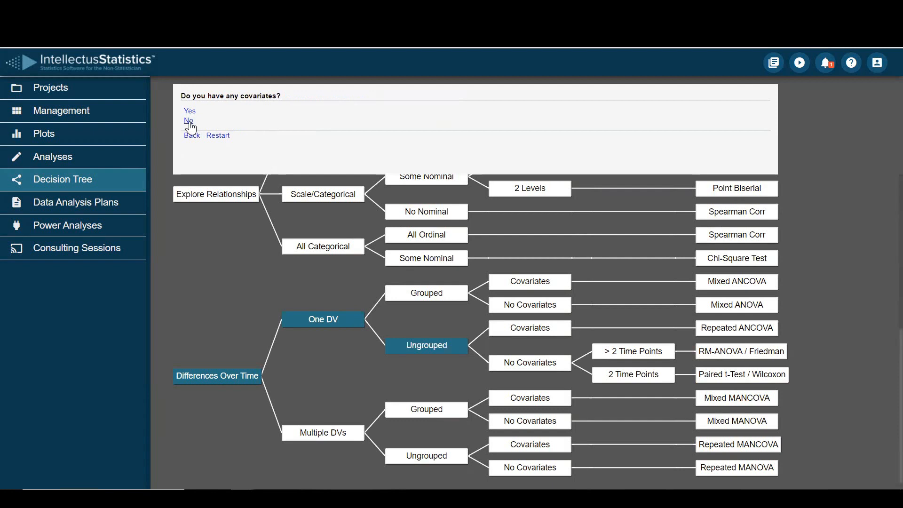
left_click(186, 121)
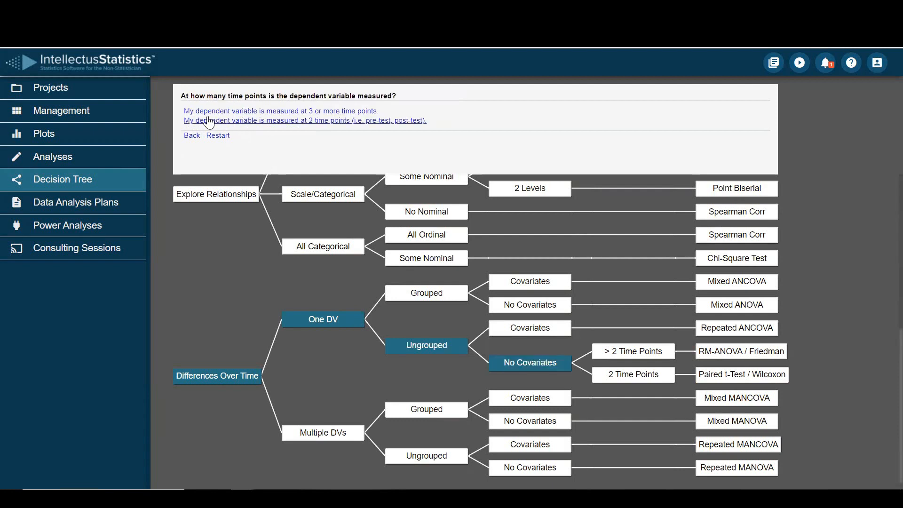
mouse_move(352, 119)
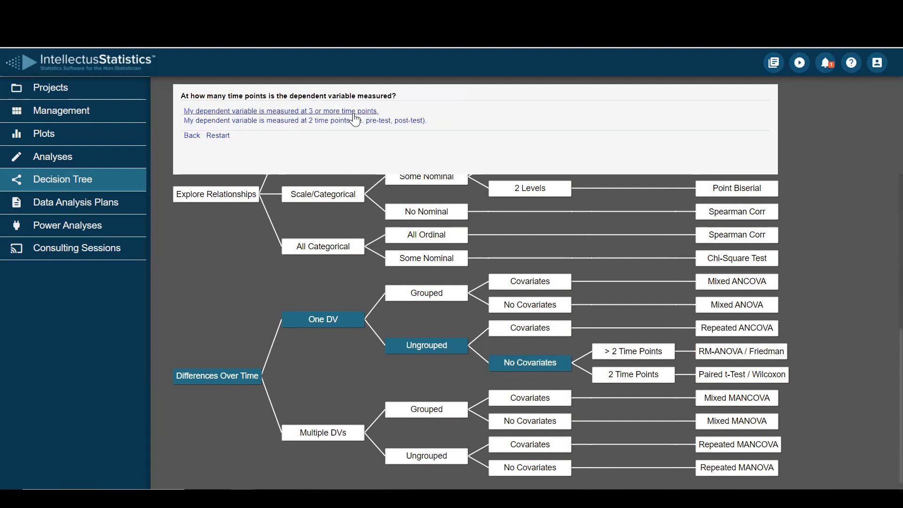
mouse_move(329, 120)
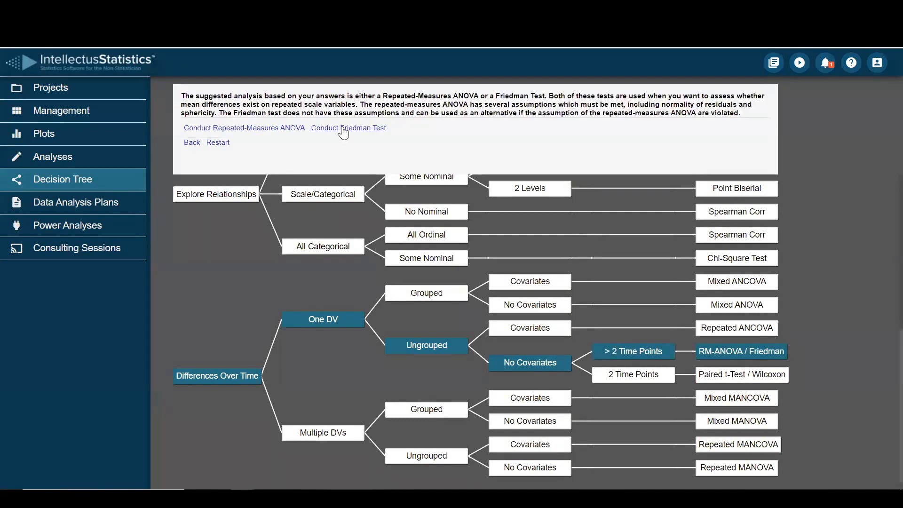
mouse_move(320, 166)
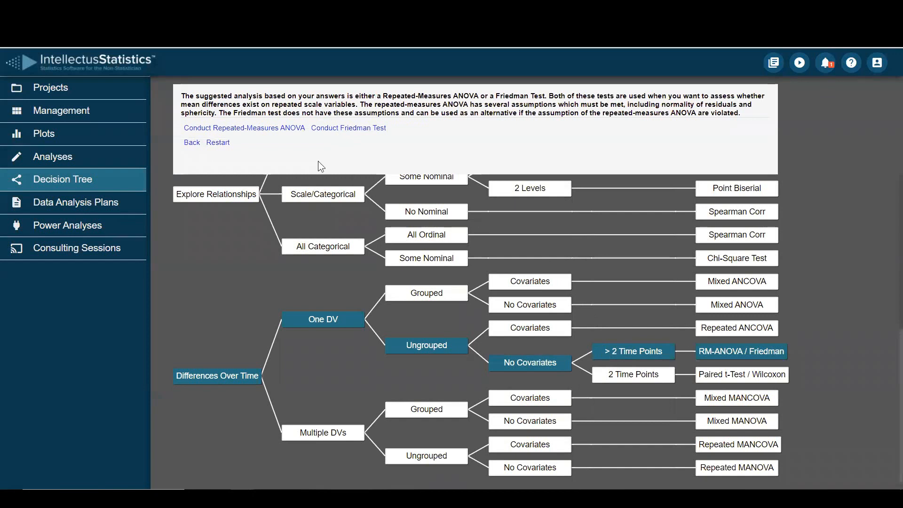
mouse_move(370, 139)
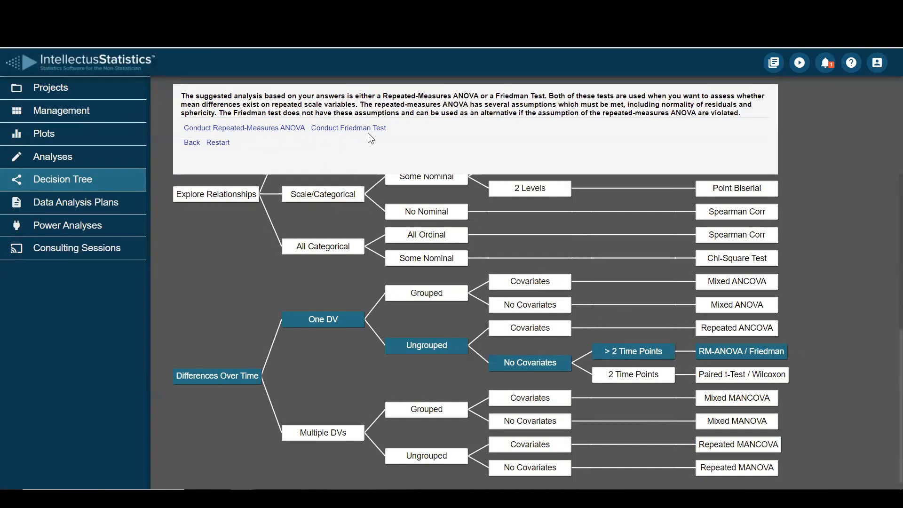
mouse_move(275, 158)
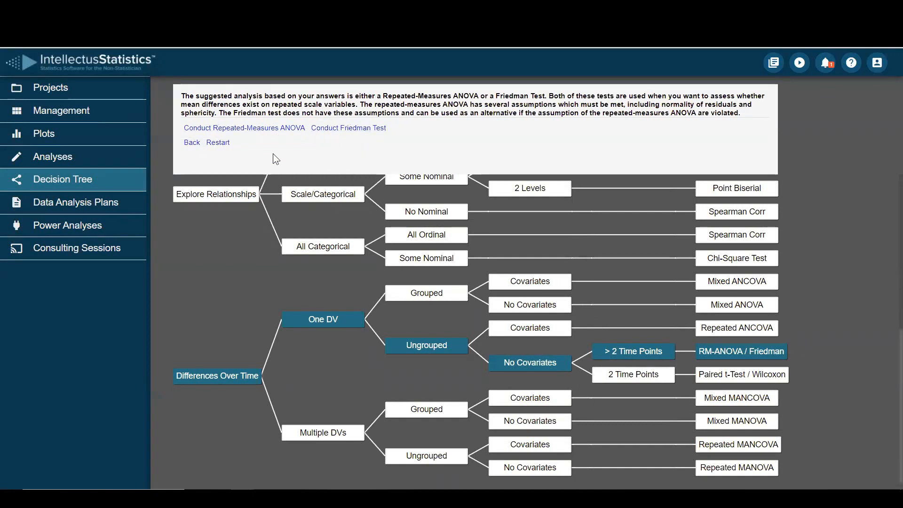
- Restart the decision tree from the Repeated-Measures ANOVA / Friedman suggestion
left_click(218, 142)
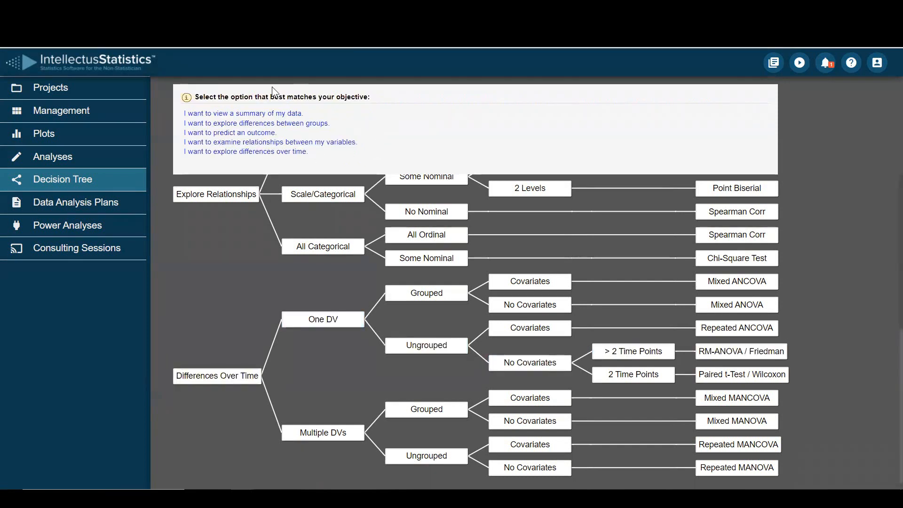
mouse_move(296, 340)
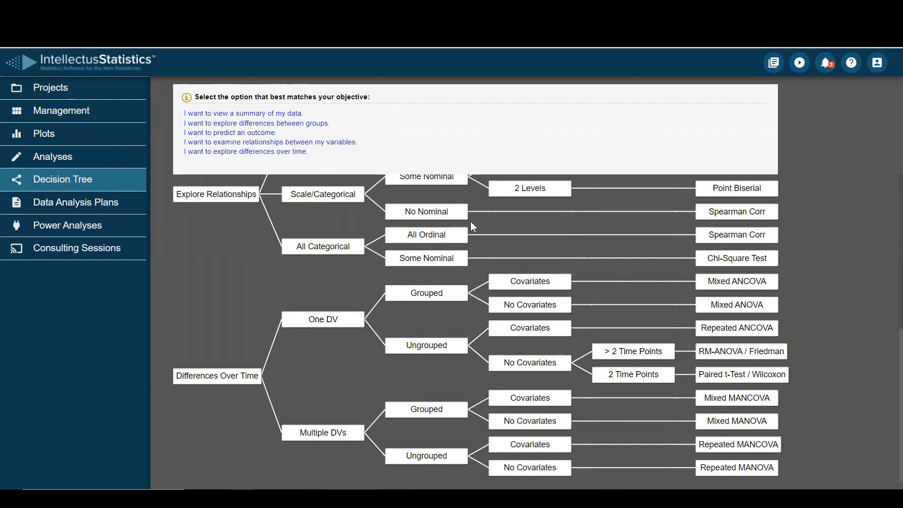
mouse_move(245, 68)
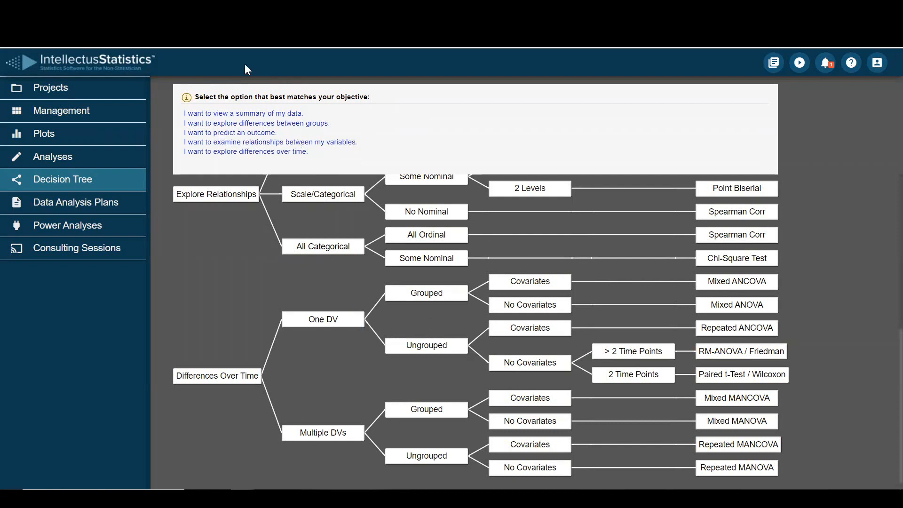